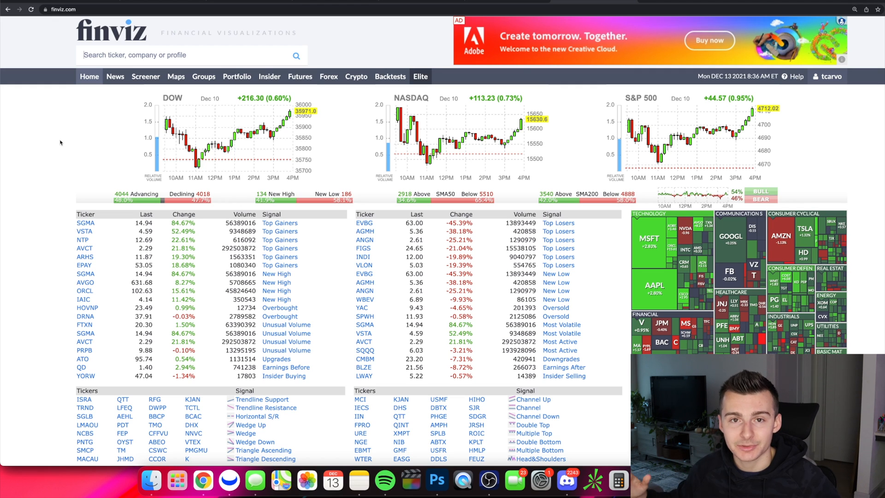
pyautogui.moveTo(116, 110)
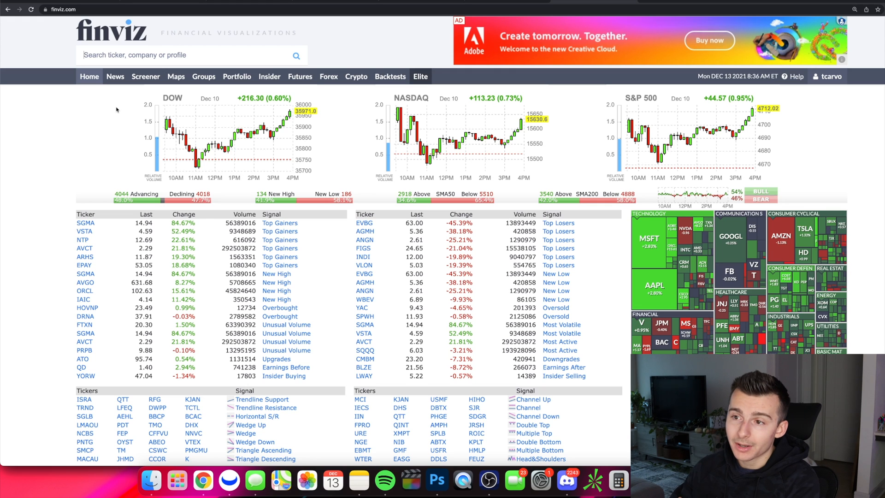
pyautogui.moveTo(116, 107)
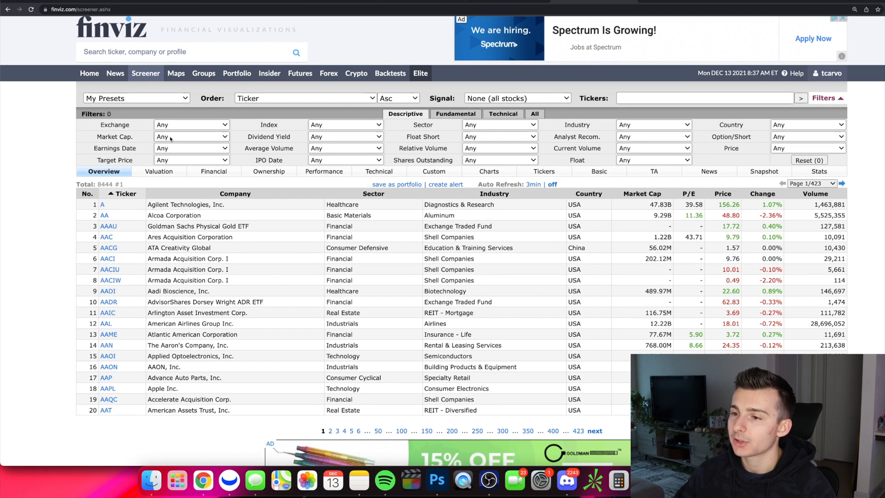
# - Set Market Cap to +Small (over $300mln), leaving 4,198 stocks
pyautogui.click(191, 136)
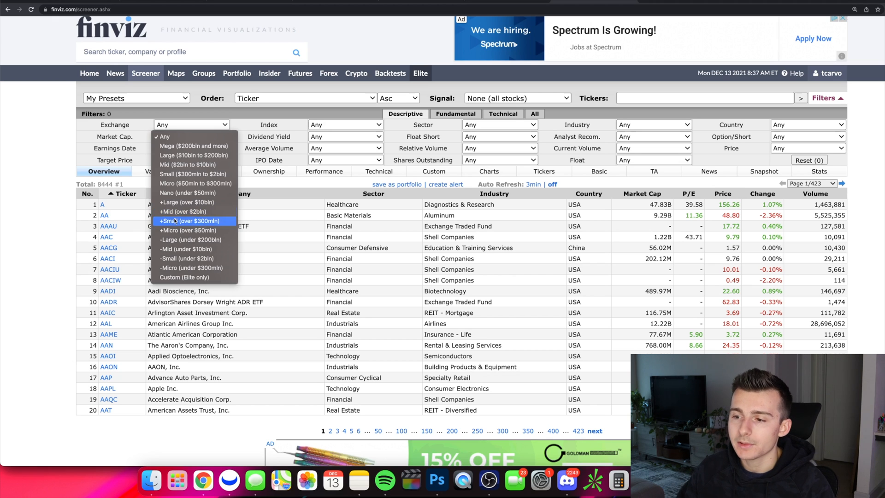
pyautogui.click(188, 221)
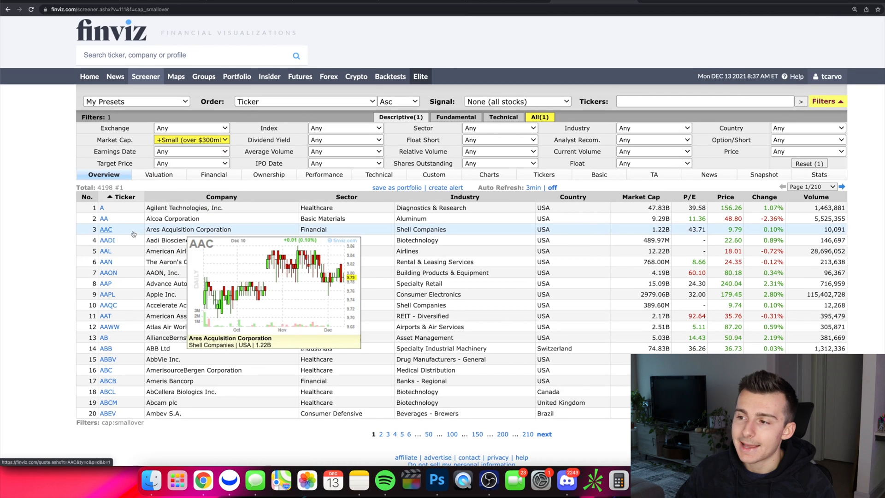
pyautogui.moveTo(13, 189)
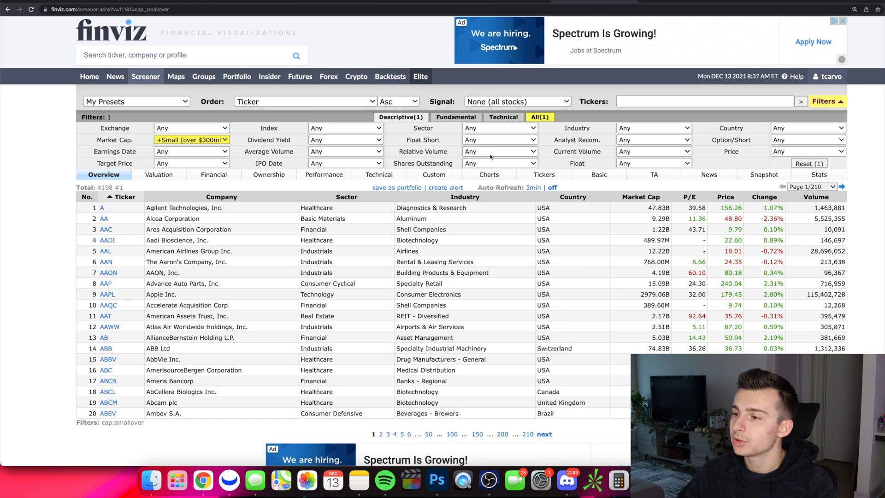
# - Set Relative Volume to Over 1, narrowing the screener to 1,140 stocks
pyautogui.click(499, 151)
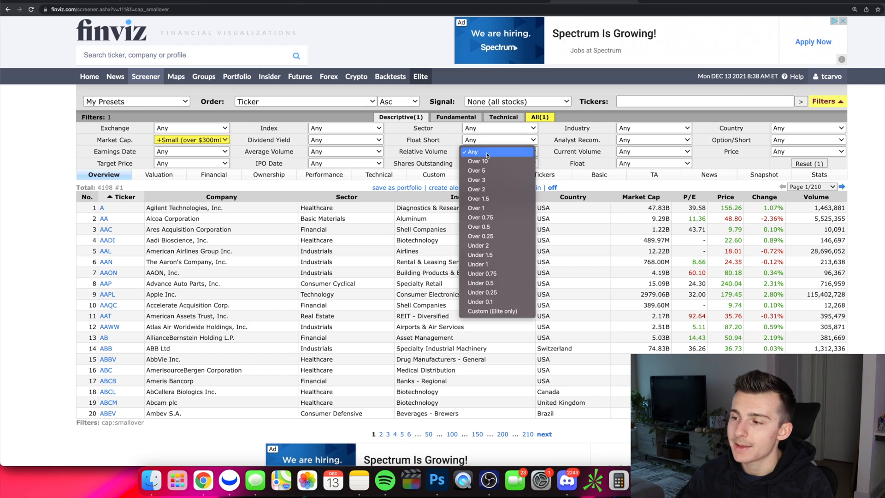
pyautogui.moveTo(477, 208)
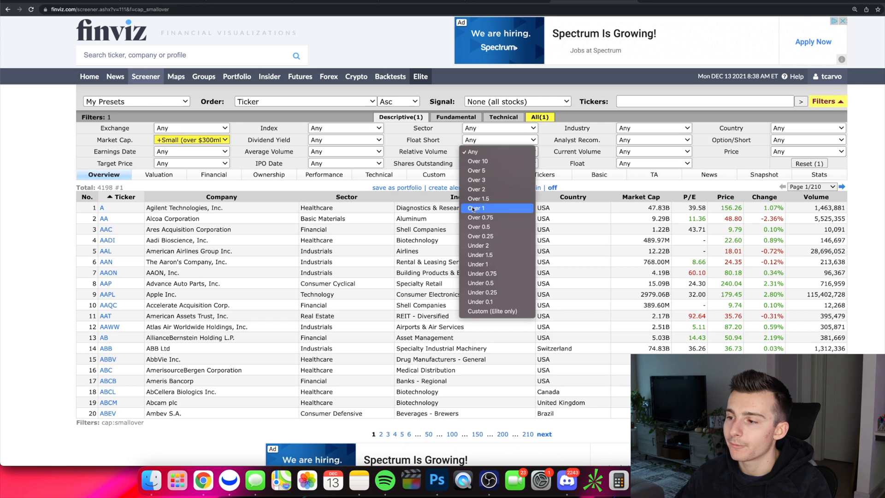
pyautogui.click(475, 208)
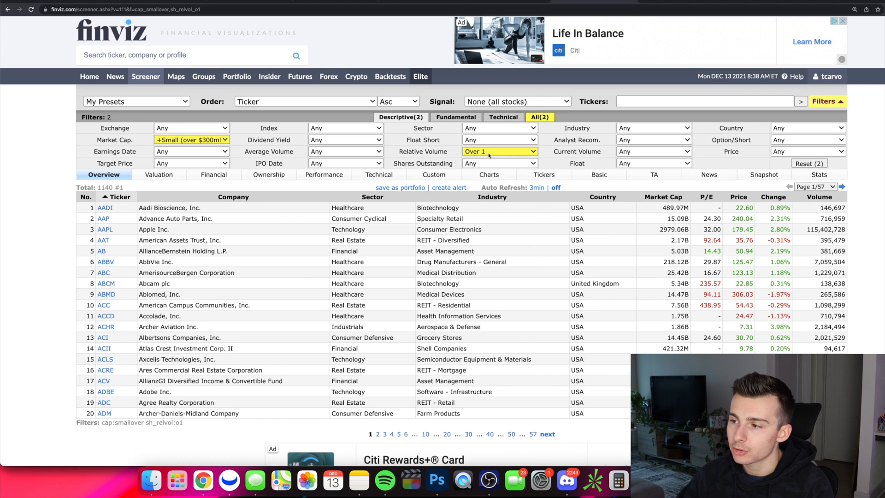
pyautogui.click(498, 151)
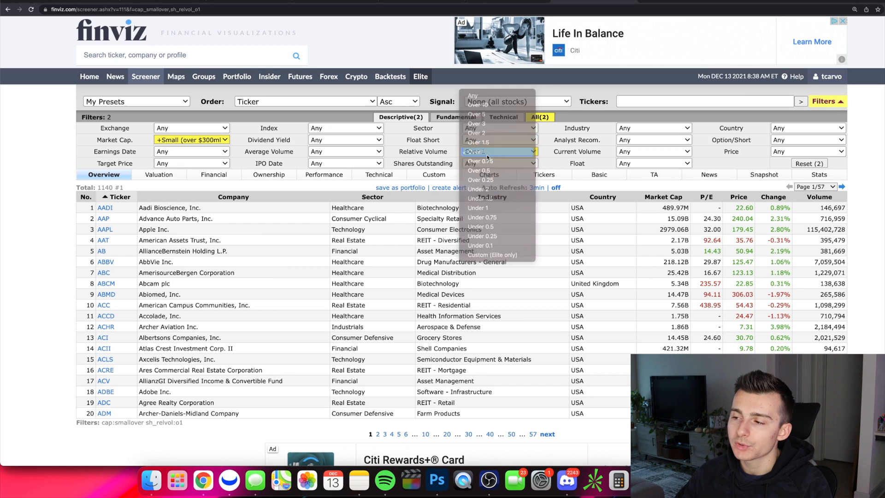
pyautogui.click(479, 151)
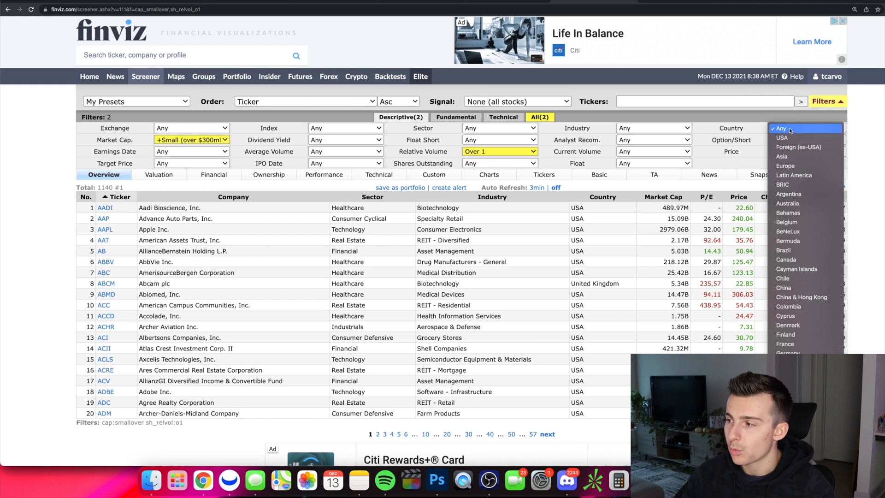
# - Set Country to USA, trimming results to 933 stocks
pyautogui.click(781, 138)
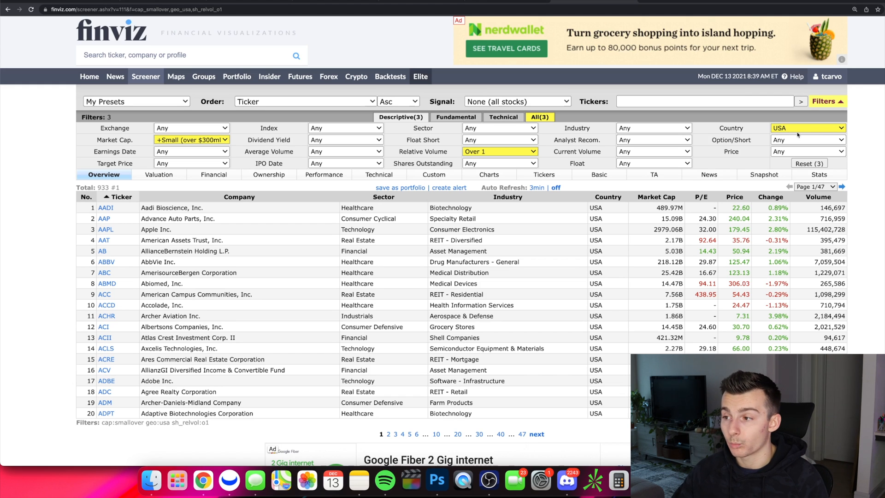
pyautogui.click(651, 151)
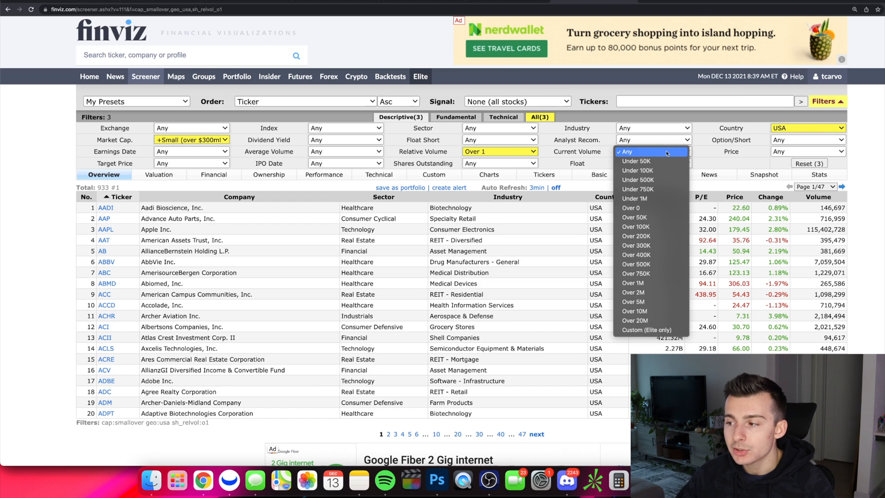
pyautogui.moveTo(636, 226)
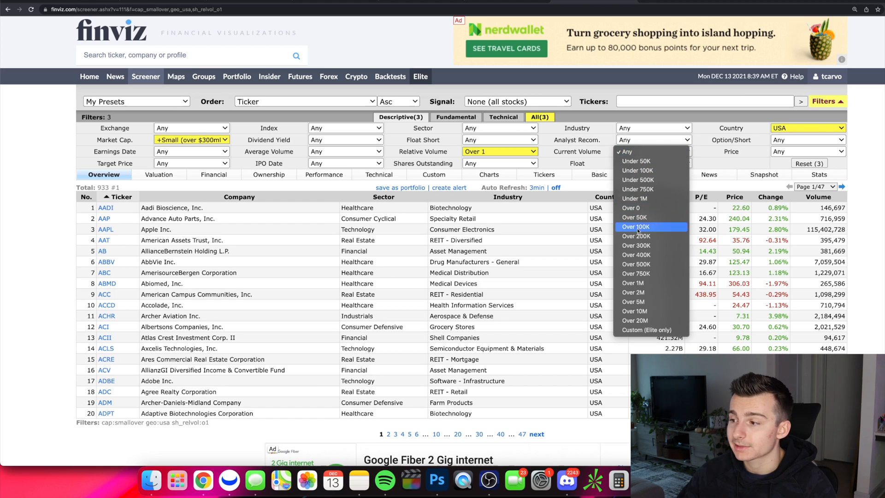
pyautogui.moveTo(651, 171)
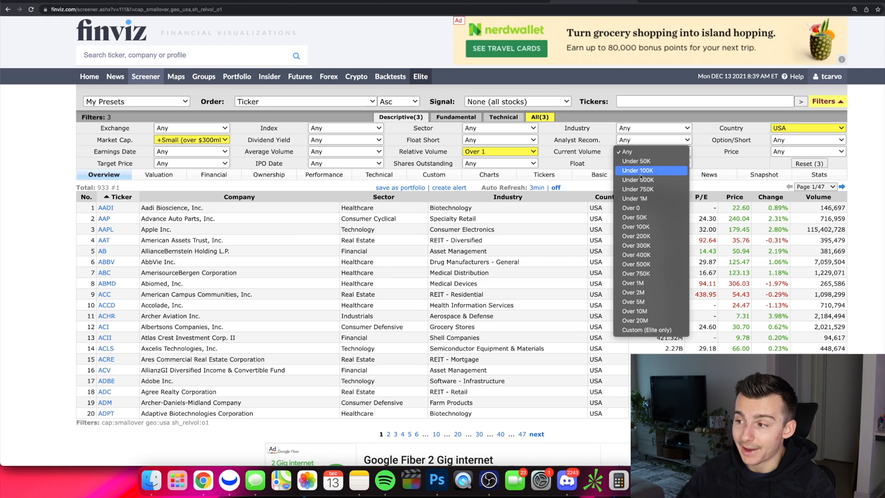
pyautogui.moveTo(651, 235)
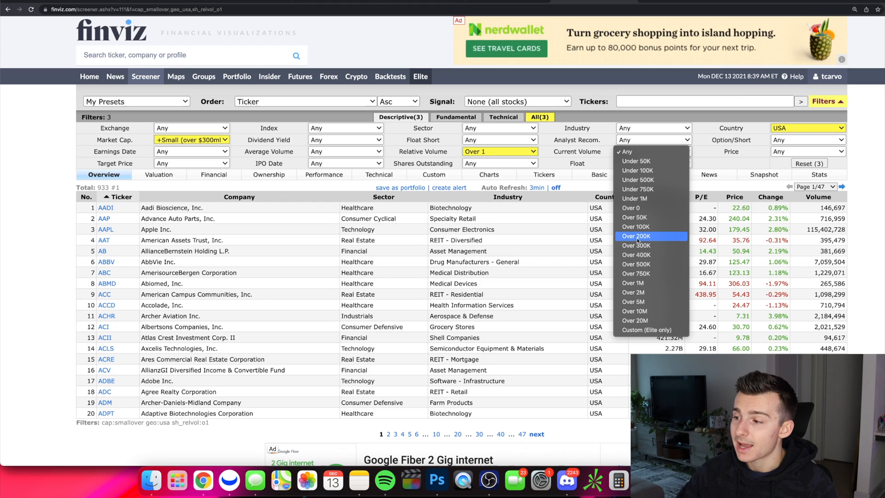
# - Set Current Volume to Over 500K after first trying Over 200K, leaving 516 stocks
pyautogui.click(636, 236)
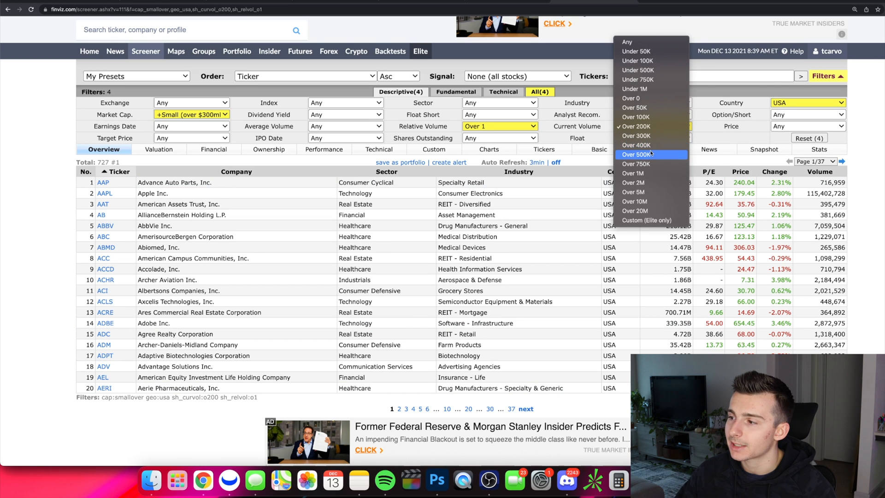
pyautogui.click(636, 154)
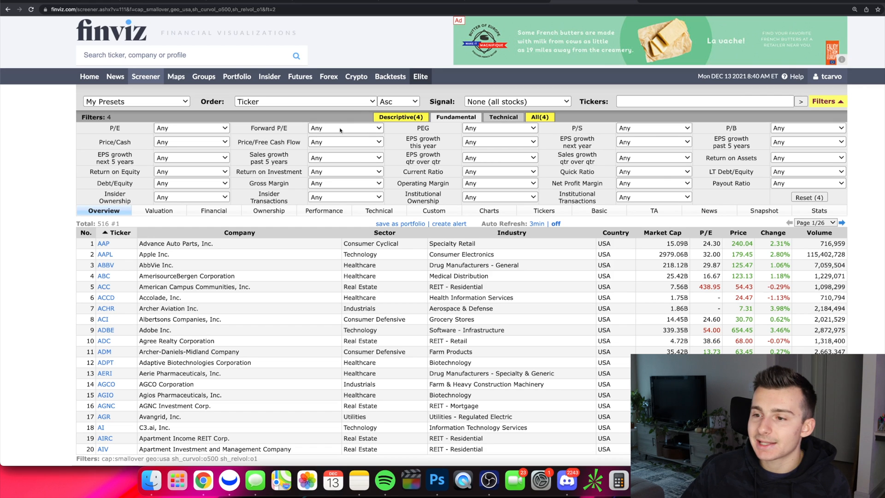
# - Set Sales growth past 5 years to Positive (>0%), leaving 277 stocks
pyautogui.click(191, 128)
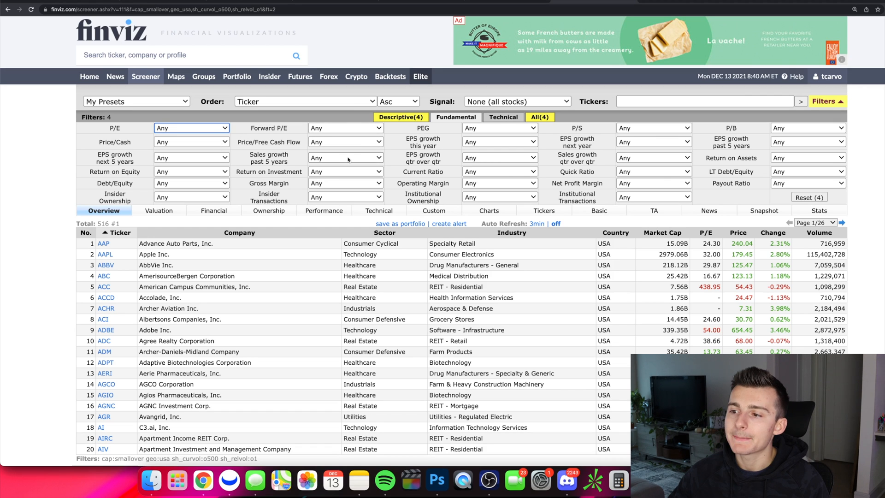
pyautogui.click(344, 158)
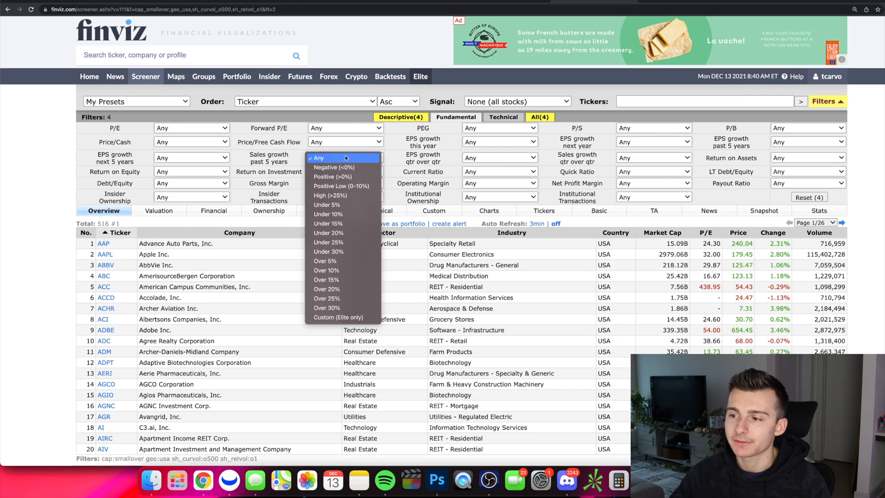
pyautogui.moveTo(335, 176)
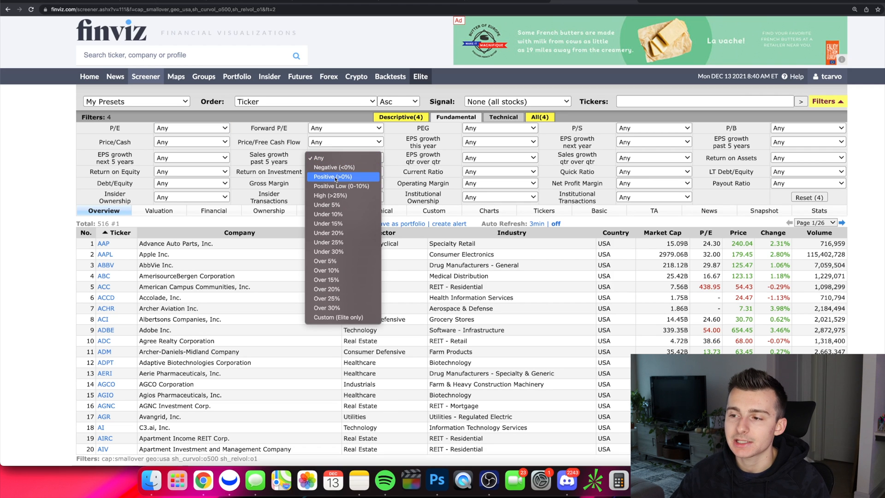
pyautogui.click(331, 177)
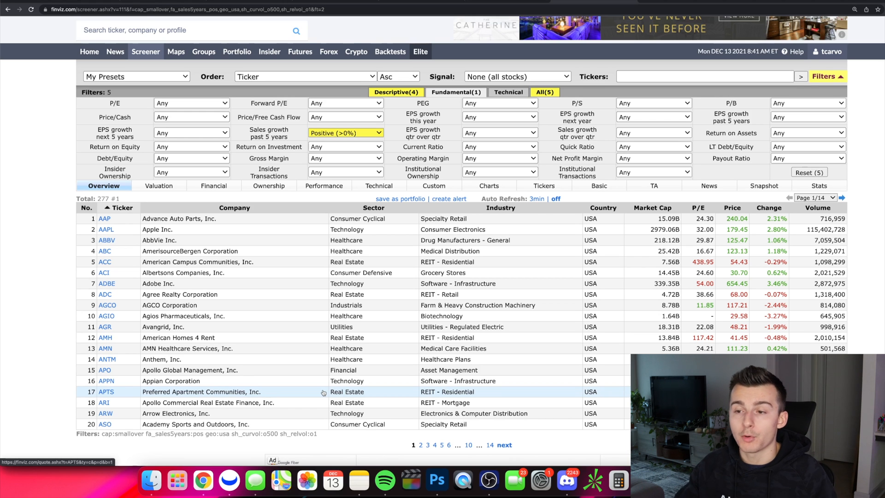
pyautogui.moveTo(387, 380)
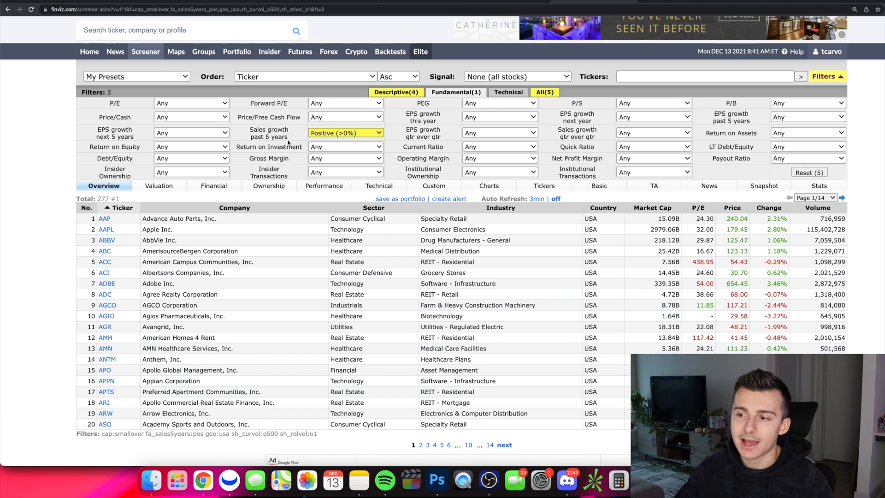
# - Check the P/E choices, leave P/E unrestricted, and show the Technical filters
pyautogui.click(191, 102)
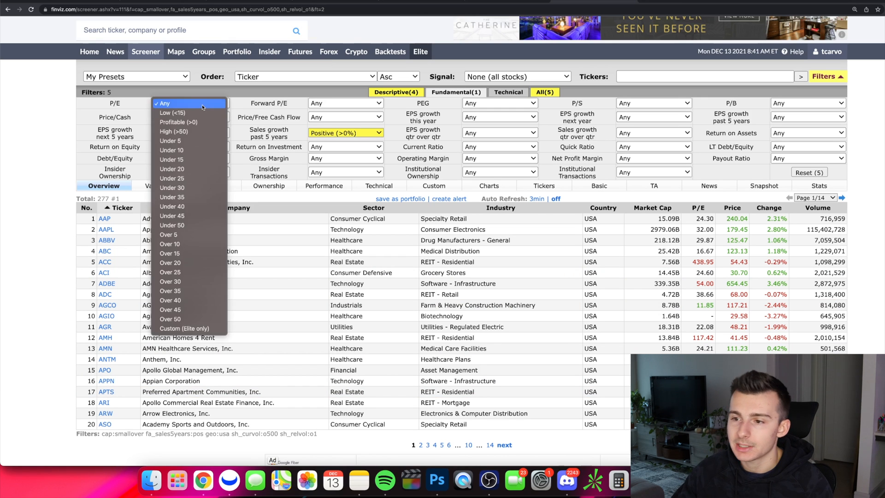
pyautogui.click(189, 103)
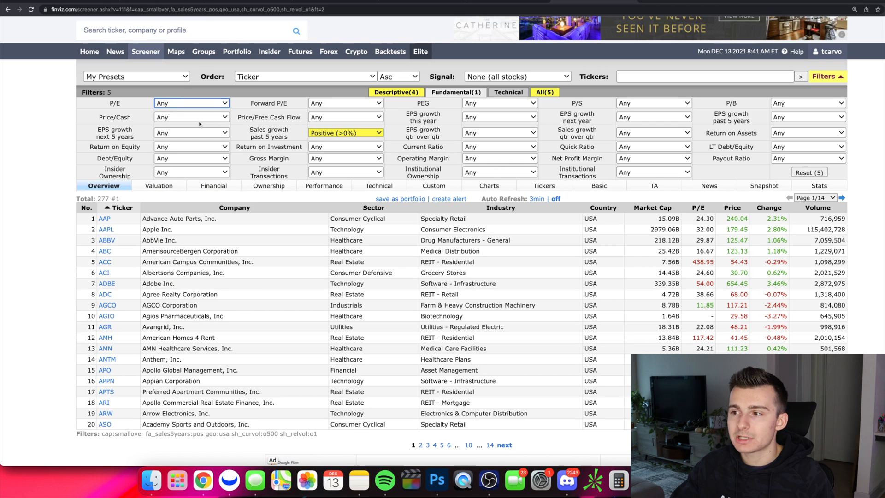
pyautogui.click(507, 93)
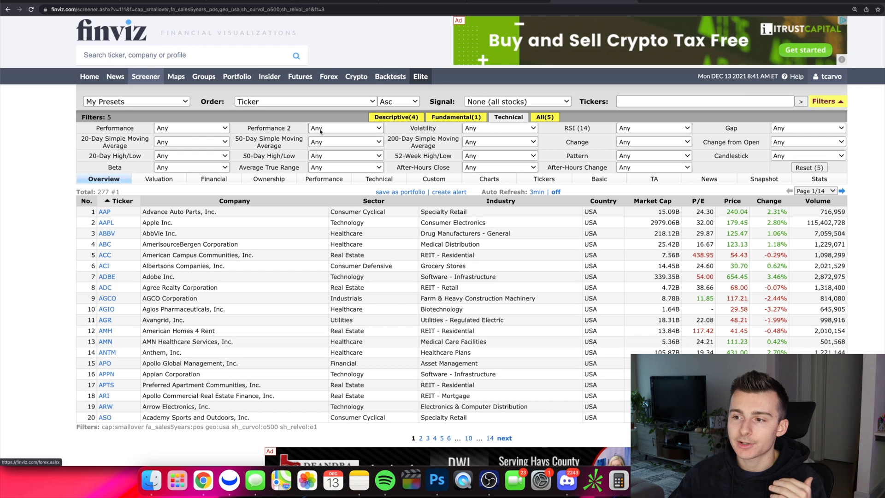
# - Require price above the 50-day average and 0-10% below the 52-week high, leaving 80 stocks
pyautogui.click(345, 128)
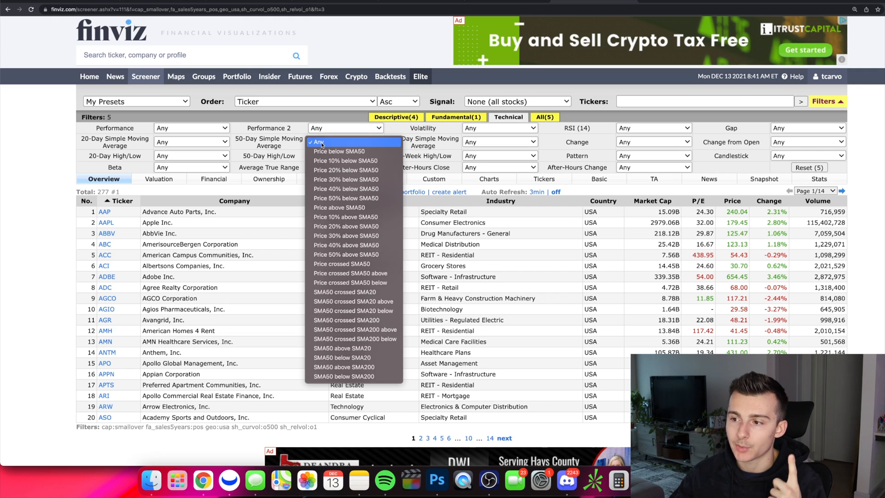
pyautogui.moveTo(347, 208)
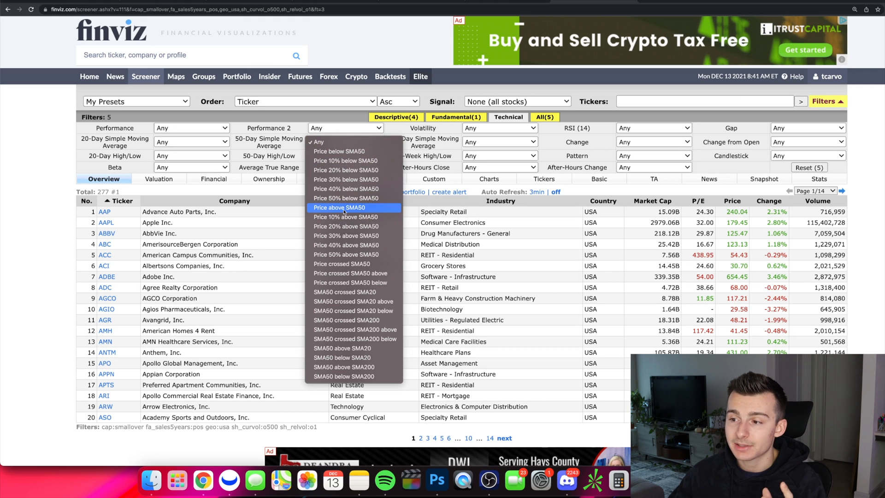
pyautogui.click(344, 208)
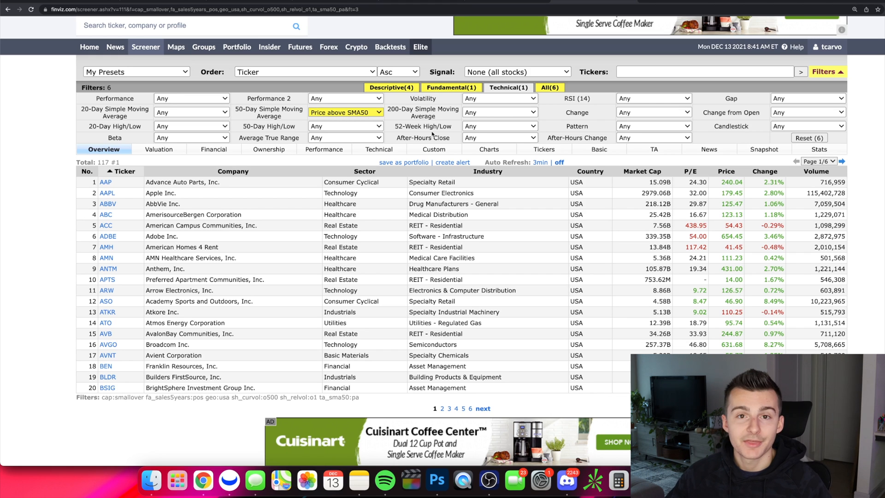
pyautogui.moveTo(422, 126)
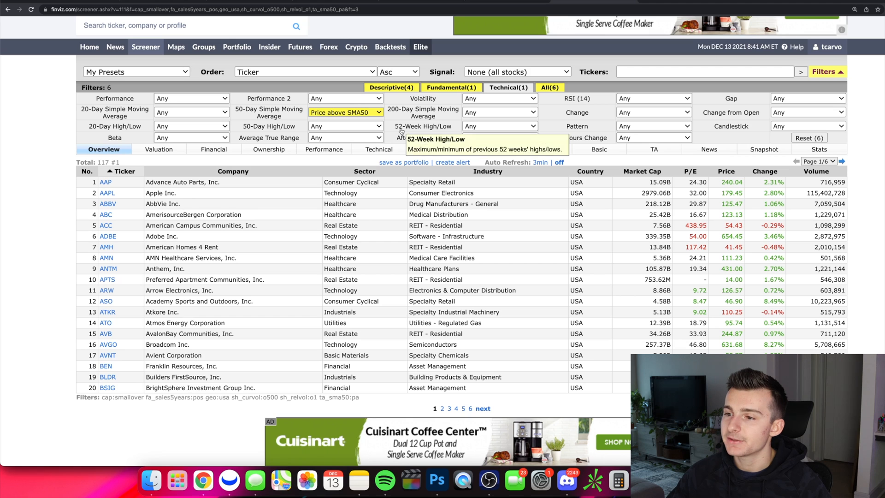
pyautogui.click(499, 125)
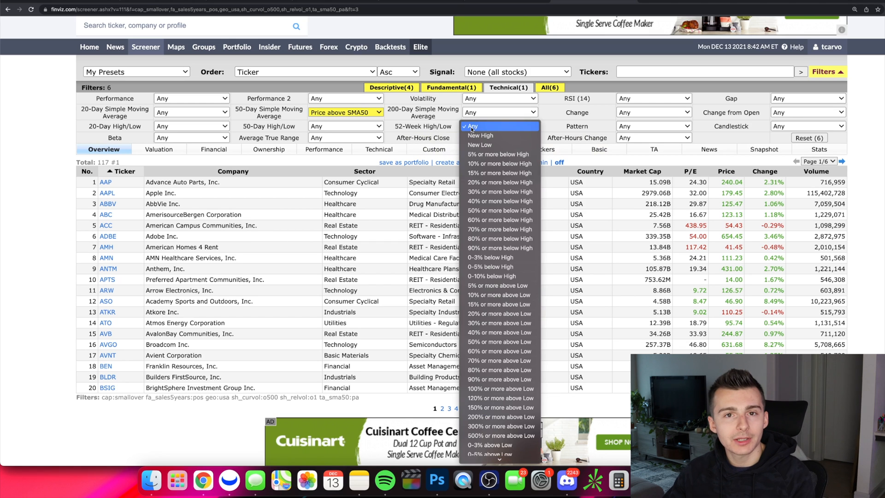
pyautogui.moveTo(471, 128)
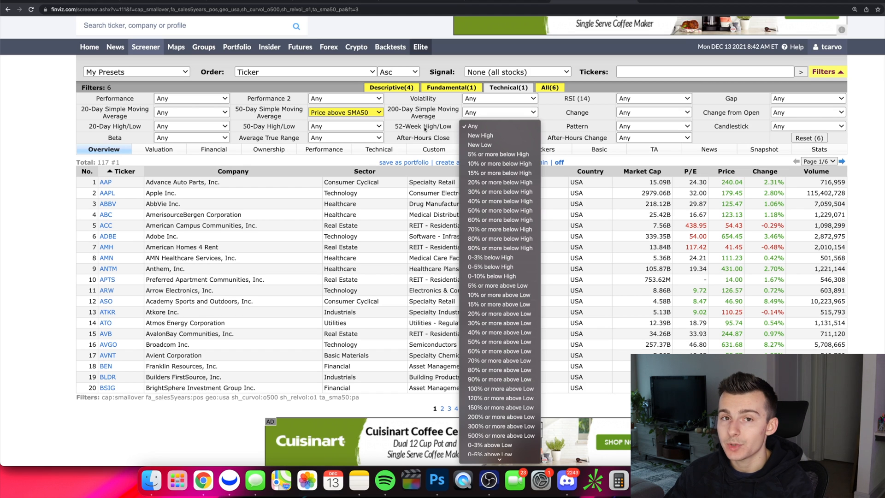
pyautogui.moveTo(480, 136)
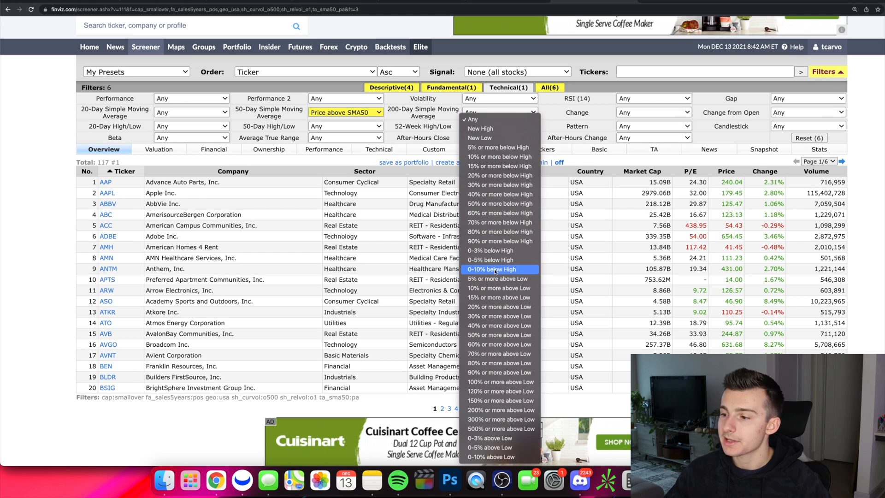
pyautogui.moveTo(495, 273)
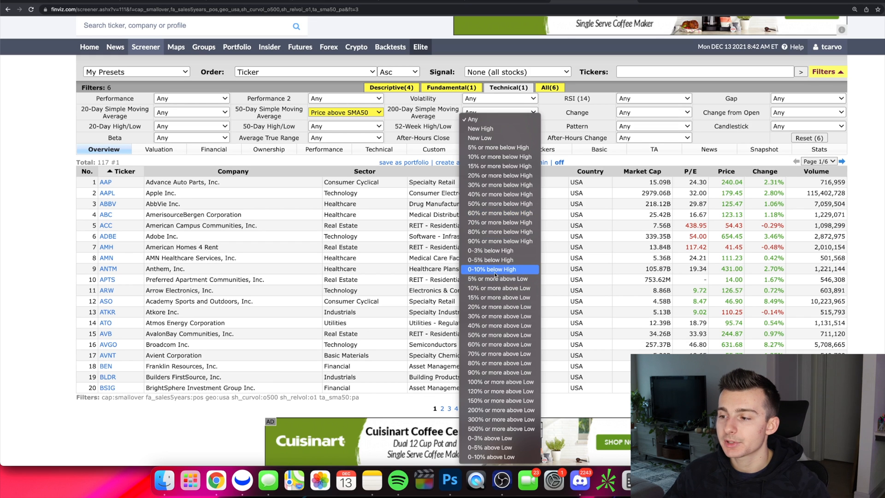
pyautogui.click(491, 268)
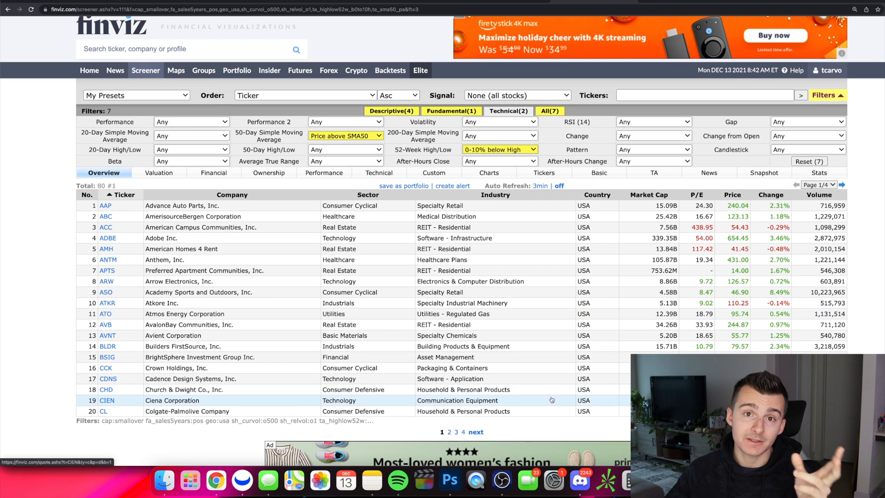
pyautogui.scroll(-3)
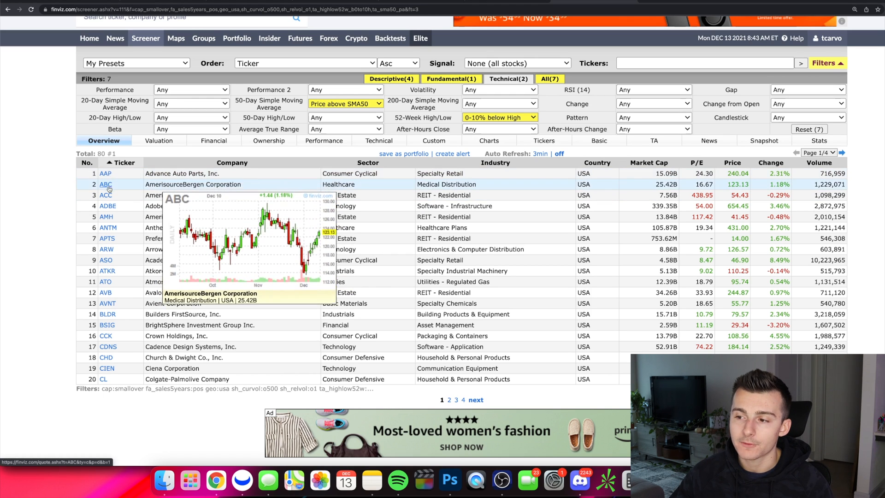
pyautogui.moveTo(106, 217)
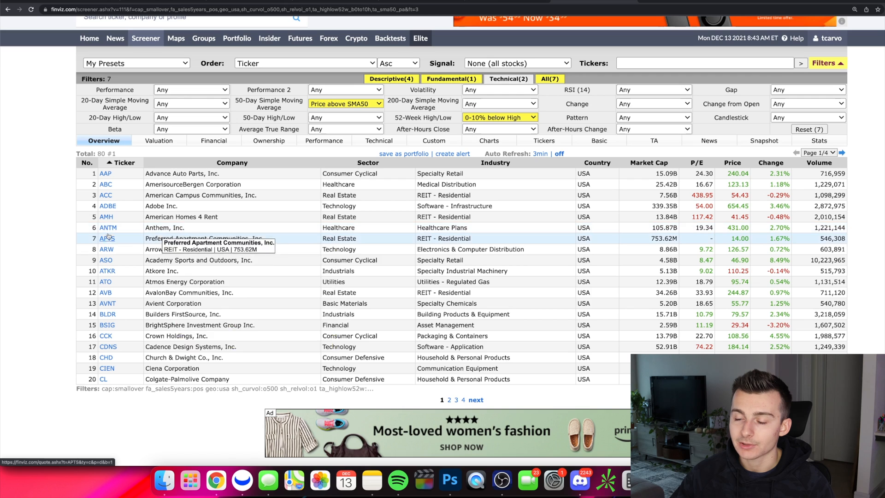
pyautogui.moveTo(106, 249)
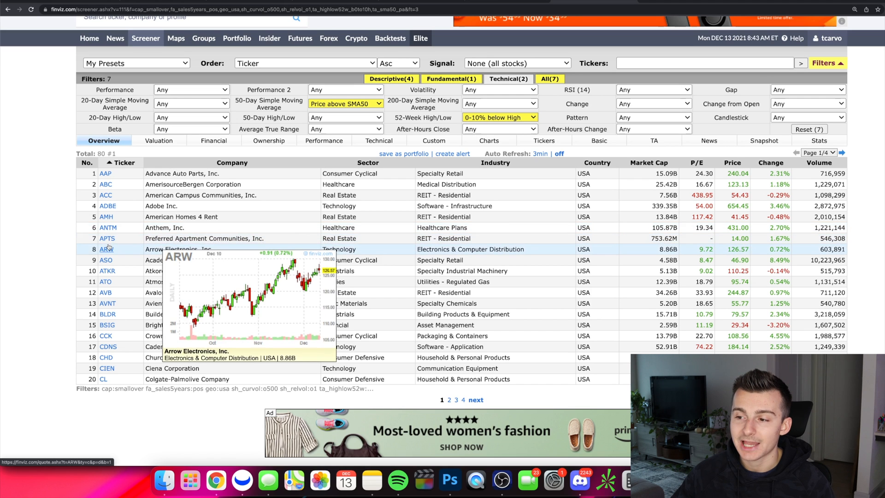
pyautogui.moveTo(106, 259)
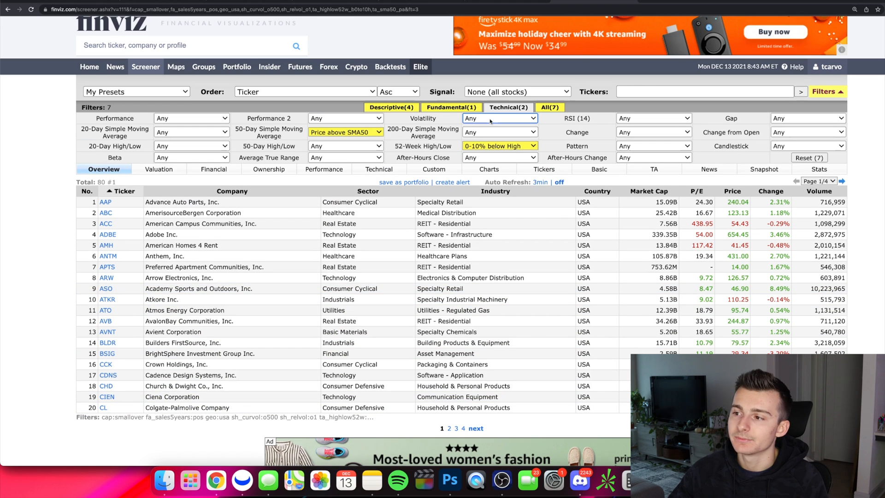
# - Set Volatility to Month - Over 5%, cutting results to 4 stocks
pyautogui.click(499, 118)
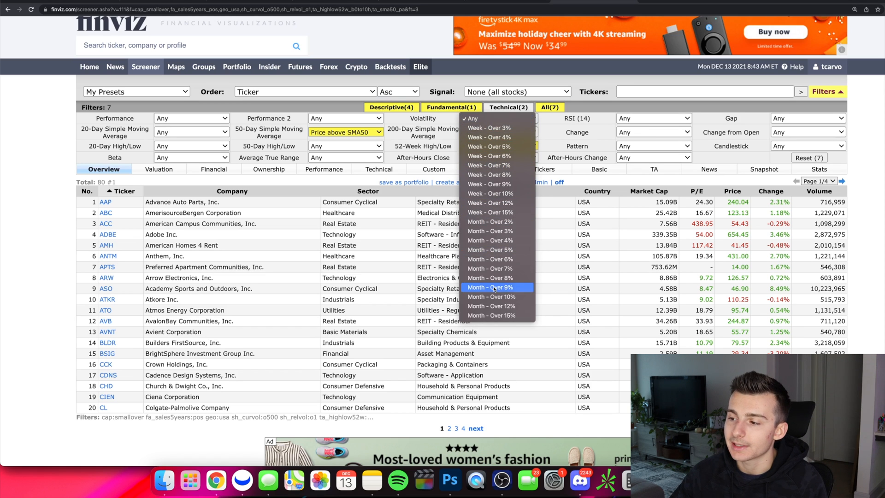
pyautogui.moveTo(497, 278)
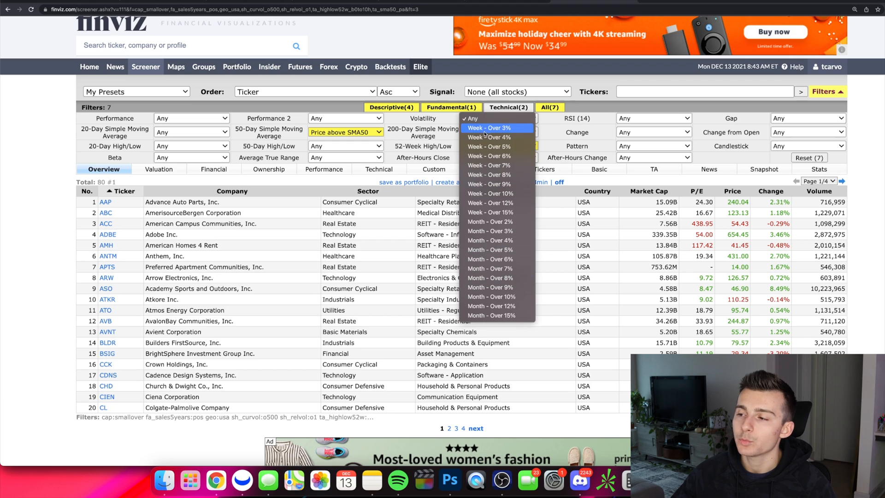
pyautogui.moveTo(485, 174)
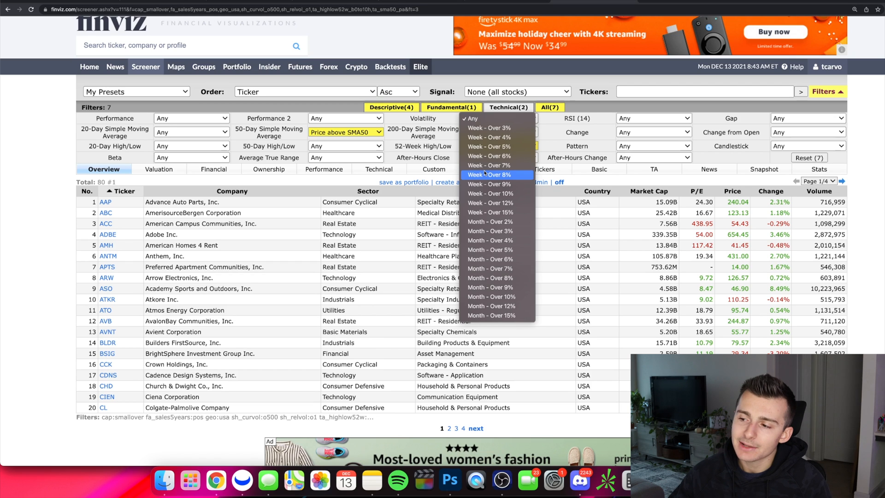
pyautogui.moveTo(496, 146)
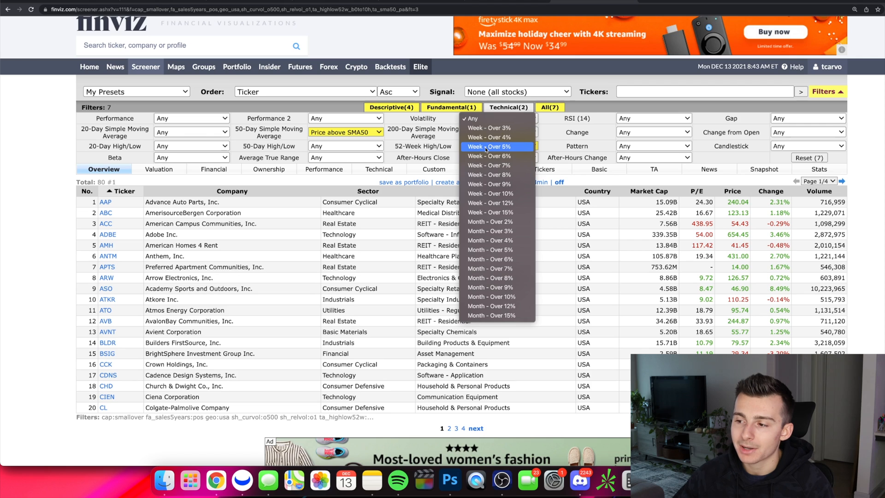
pyautogui.moveTo(496, 250)
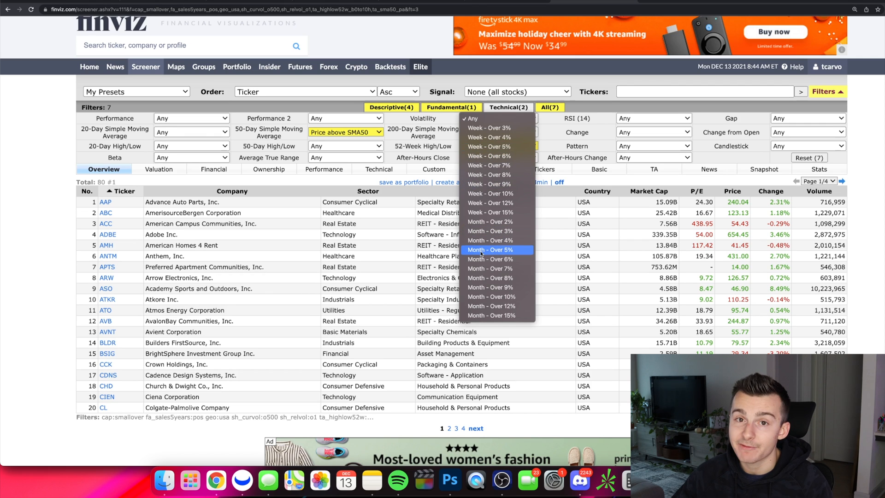
pyautogui.click(496, 249)
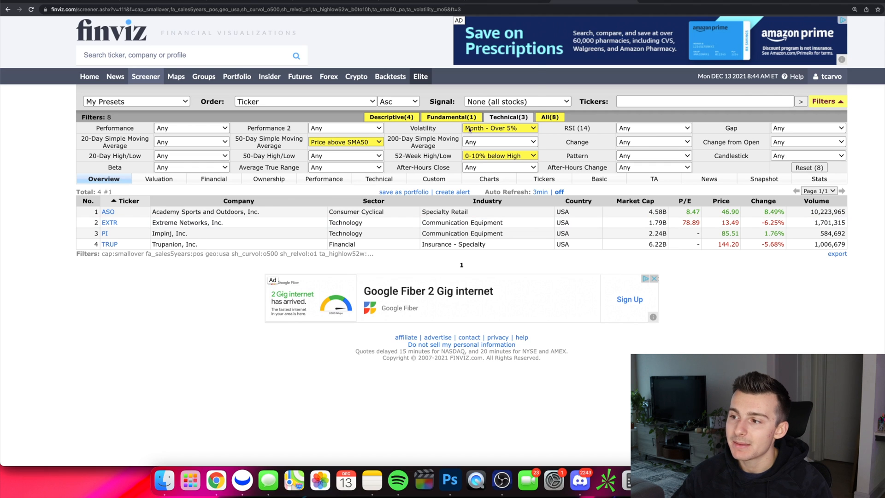
# - Change Volatility to Month - Over 3%, widening results to 28 stocks
pyautogui.click(499, 128)
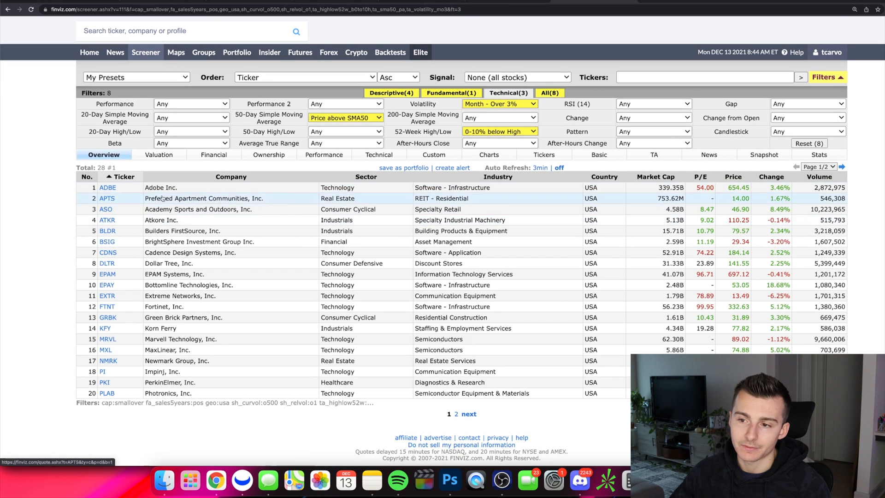
pyautogui.moveTo(107, 188)
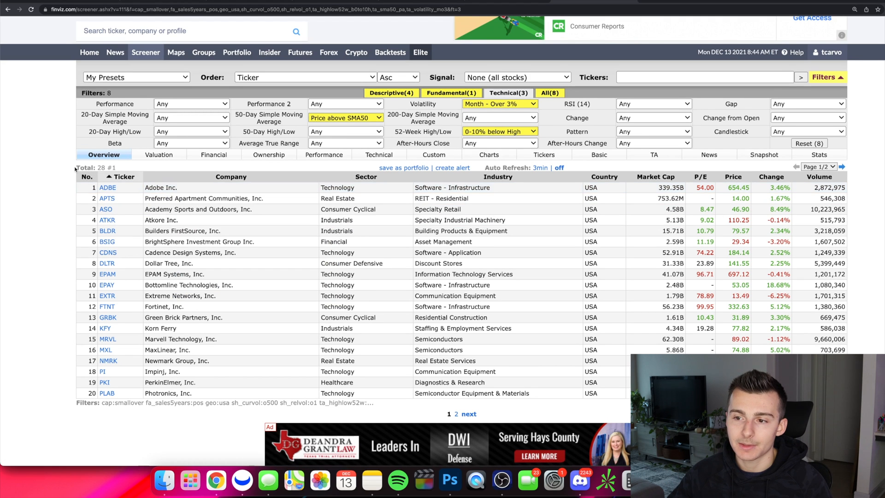
pyautogui.moveTo(107, 188)
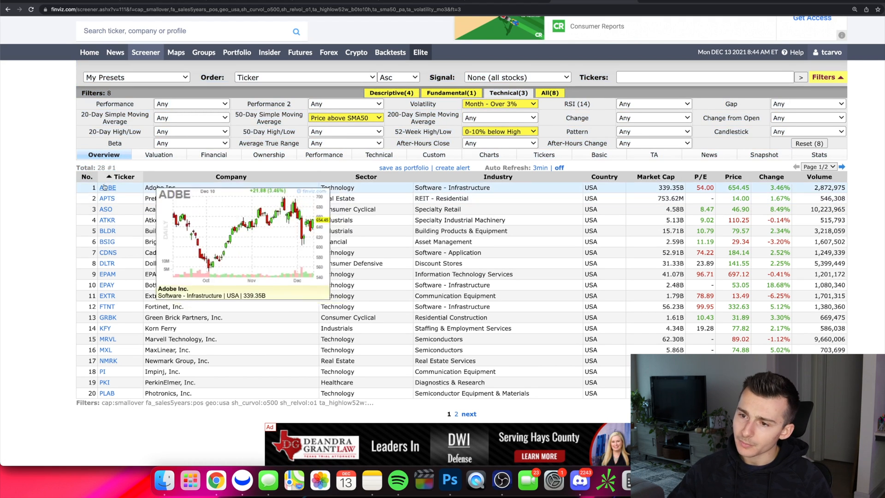
pyautogui.moveTo(156, 176)
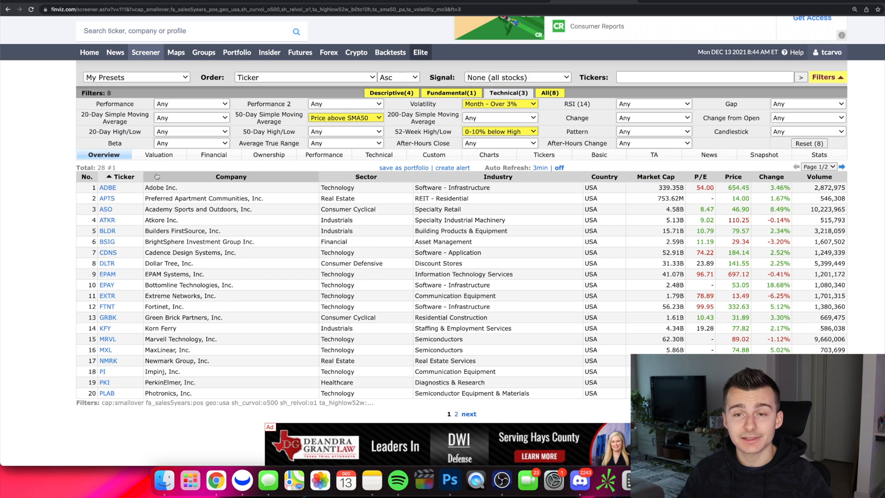
pyautogui.moveTo(144, 198)
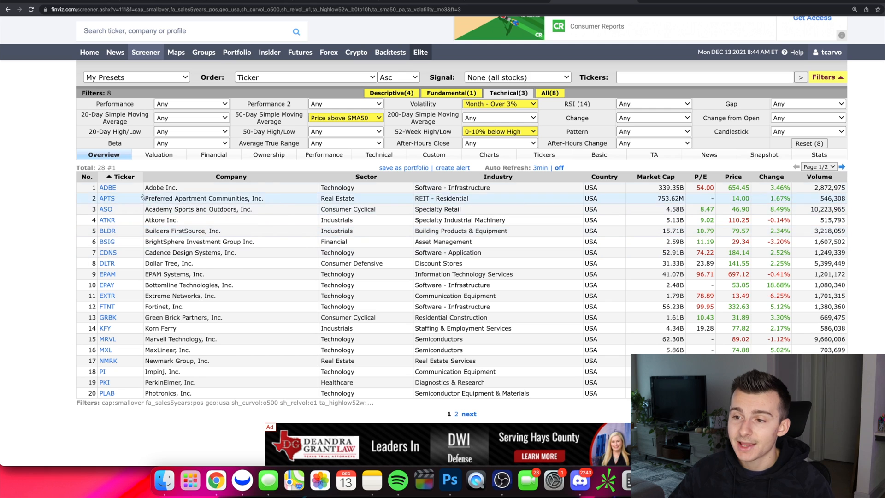
pyautogui.click(107, 187)
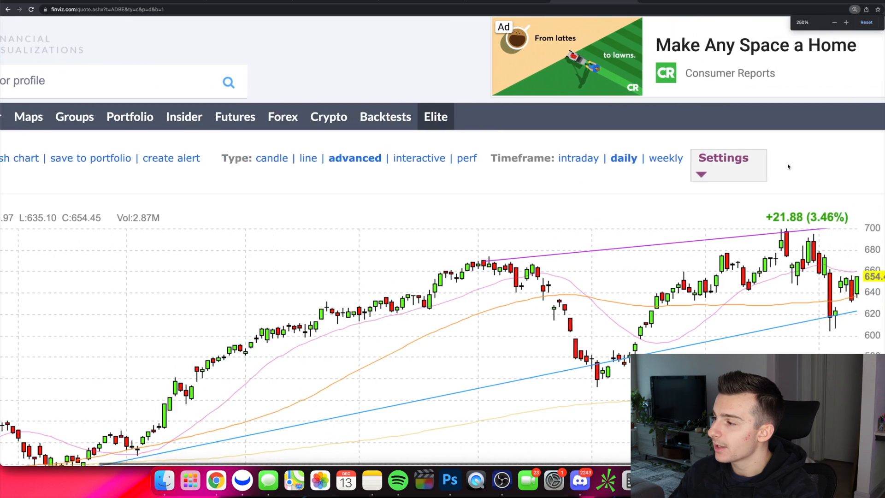
pyautogui.scroll(-3)
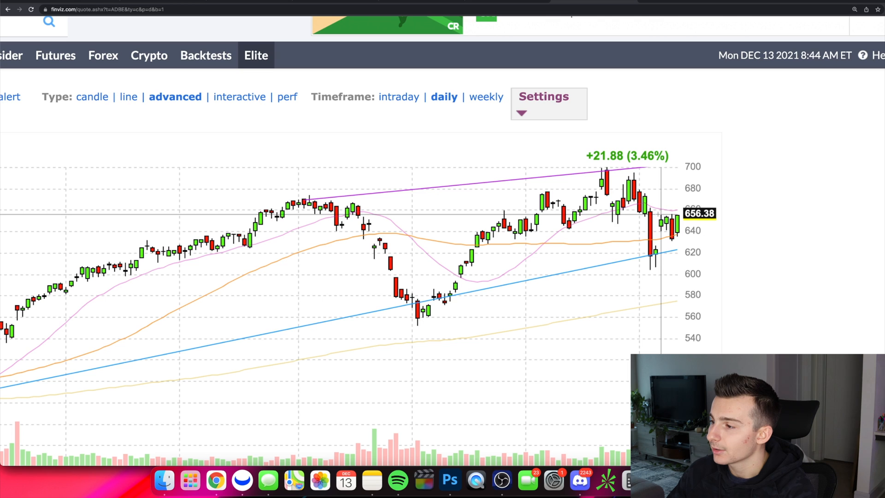
pyautogui.moveTo(656, 214)
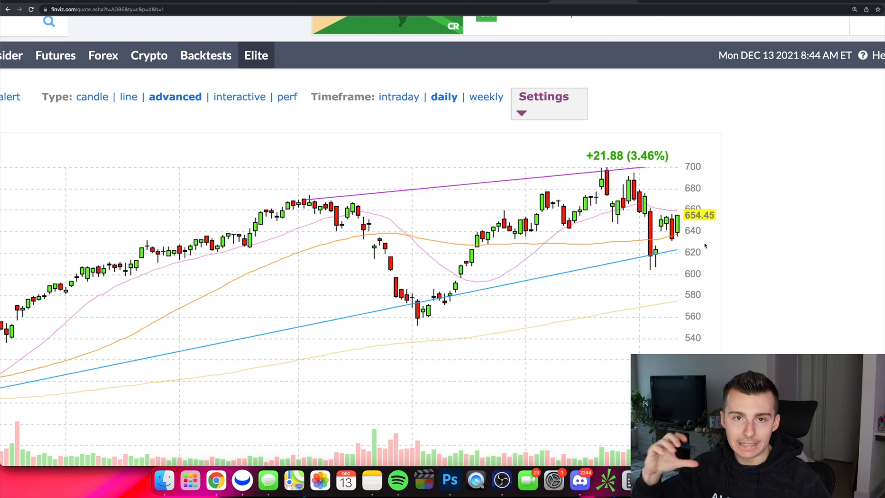
pyautogui.moveTo(668, 213)
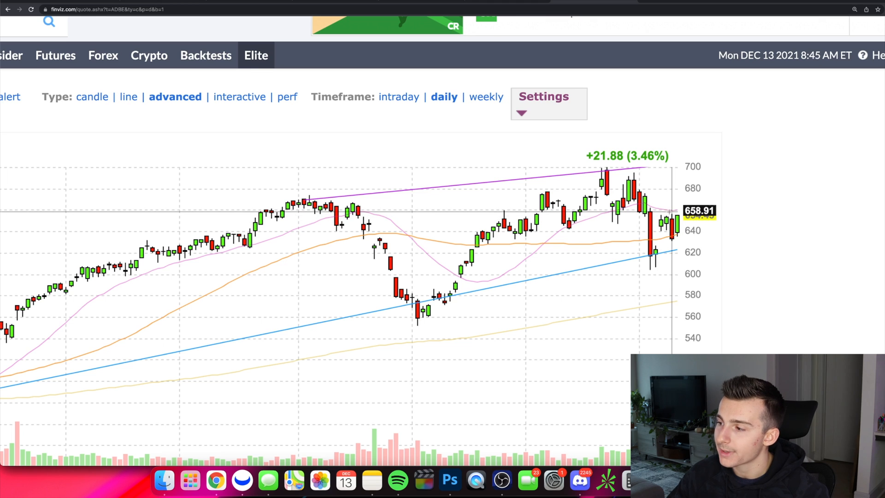
pyautogui.moveTo(672, 215)
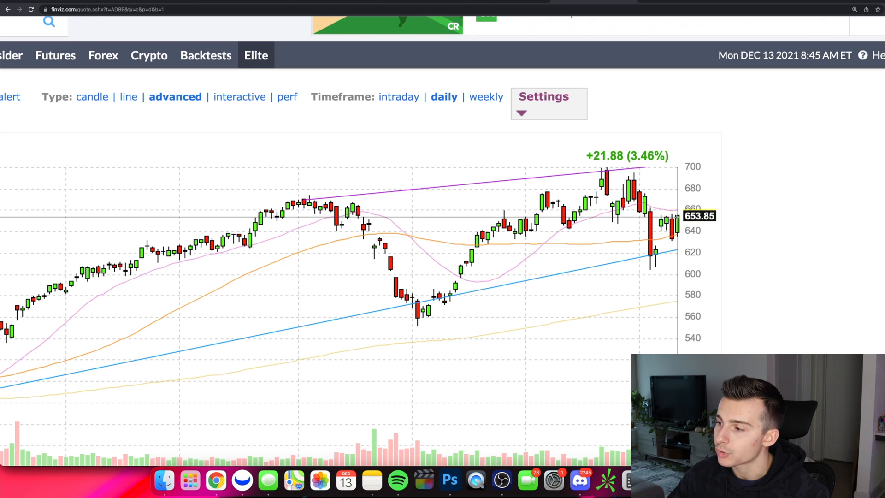
pyautogui.moveTo(647, 169)
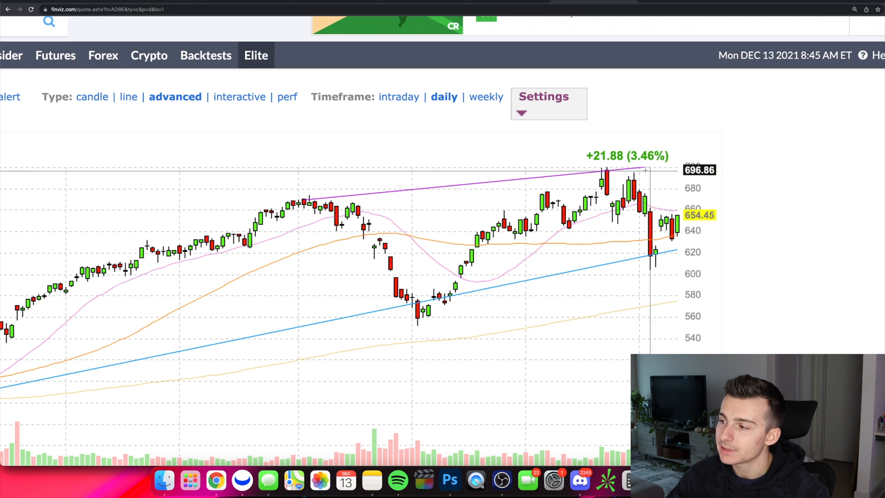
pyautogui.scroll(-3)
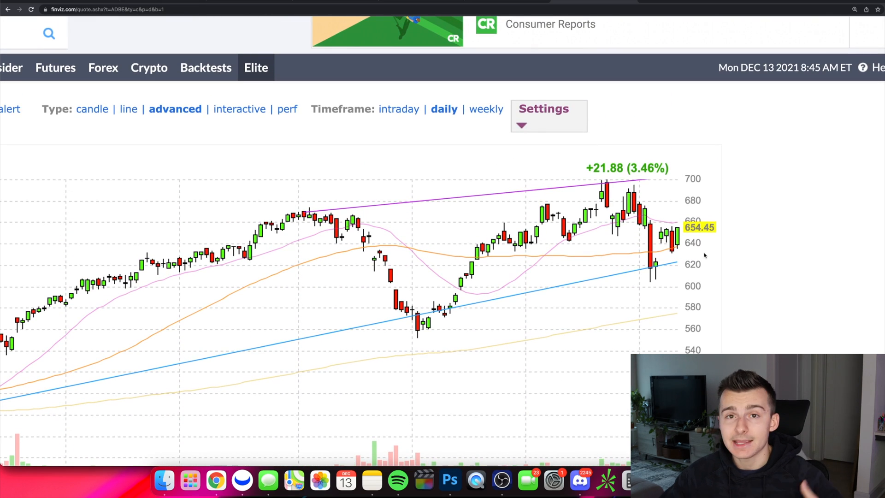
pyautogui.moveTo(671, 255)
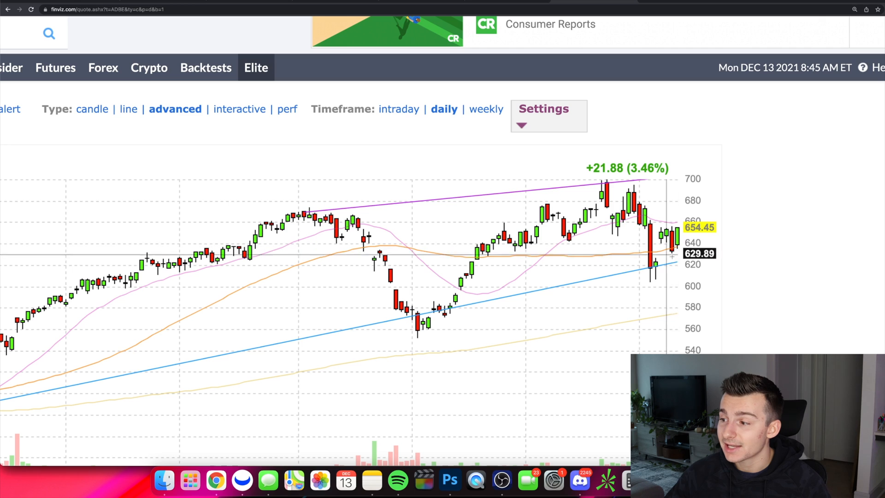
pyautogui.scroll(-3)
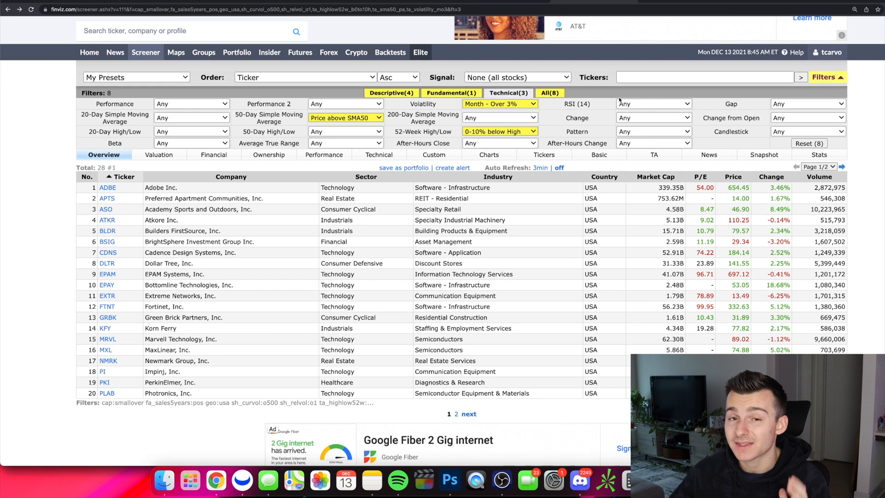
# - Start My Presets > Save Screen and name the preset 'Breakout Watch'
pyautogui.click(135, 77)
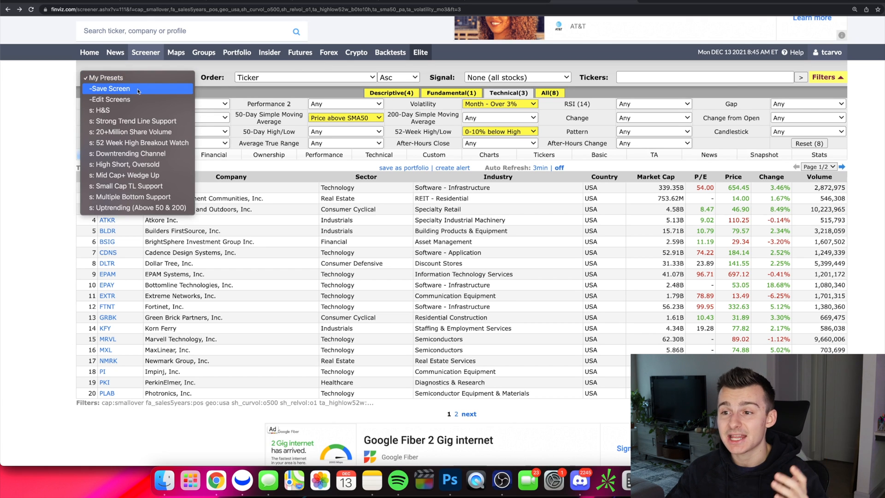
pyautogui.click(109, 88)
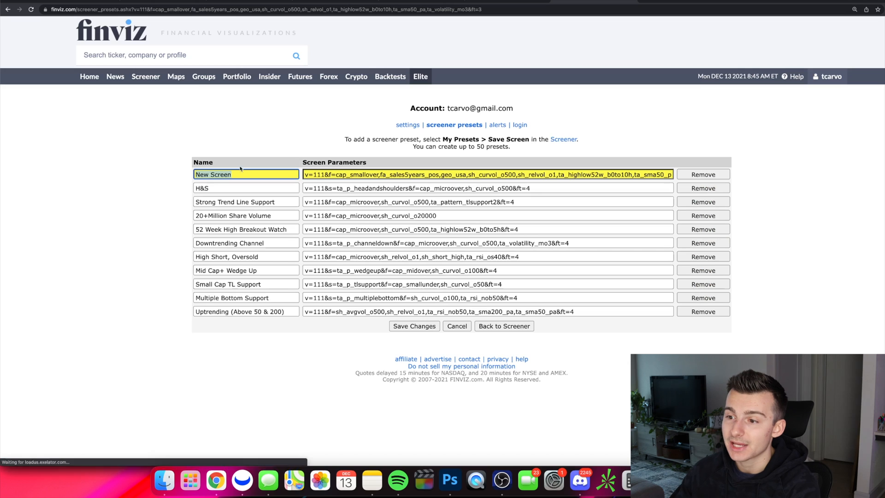
pyautogui.write('B')
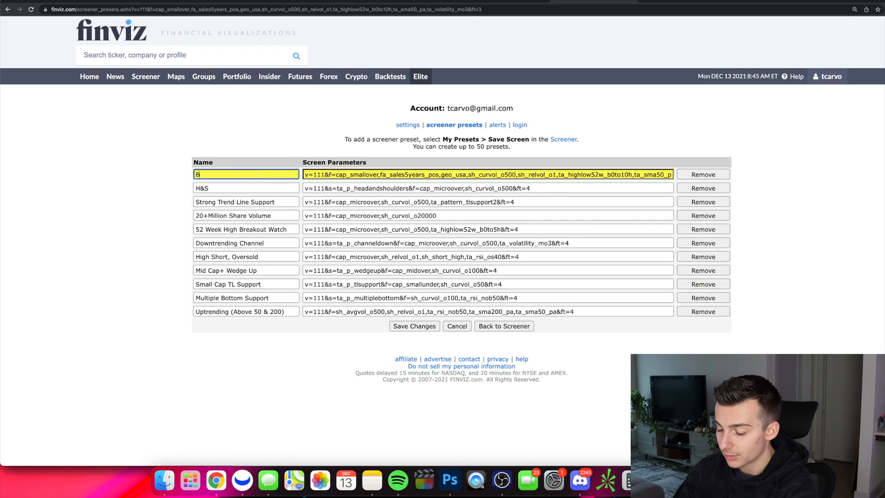
pyautogui.write('reakout W')
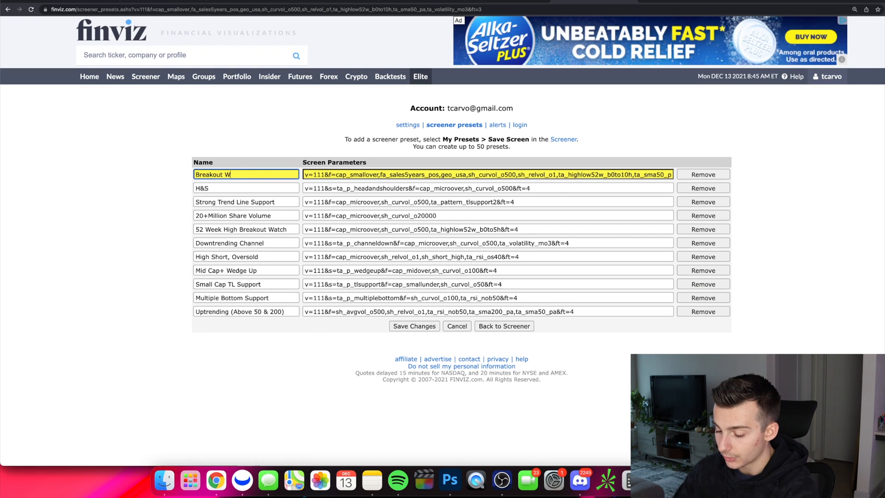
pyautogui.write('atch')
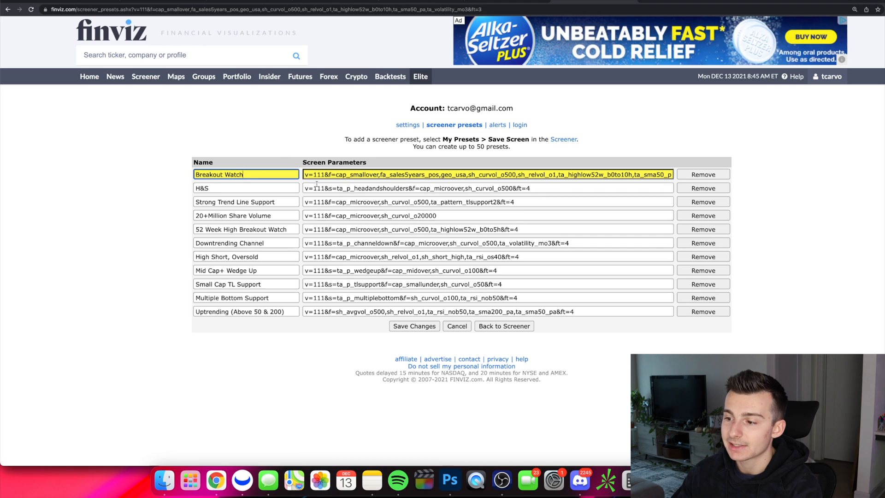